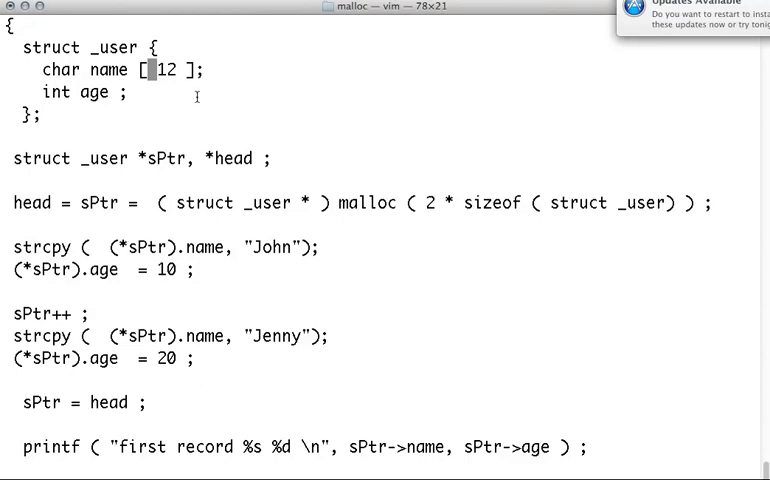
mouse_move(128, 104)
text(s)
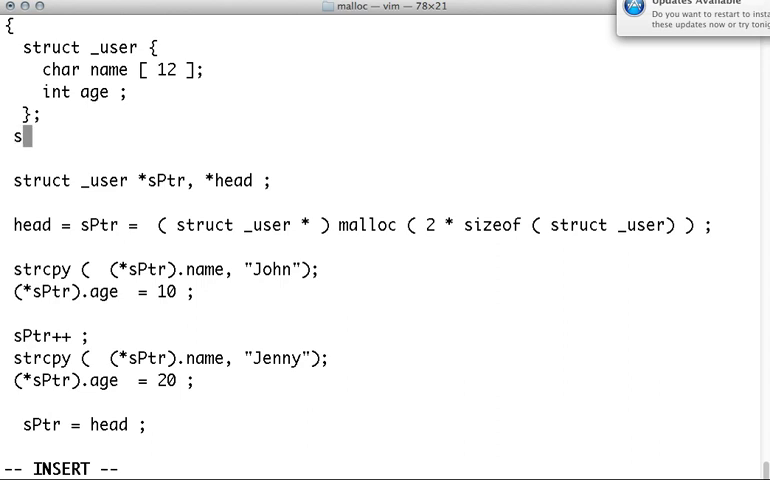
Add the line sizeof ( struct _user ) ; below the struct _user definition.
text(izeof ()
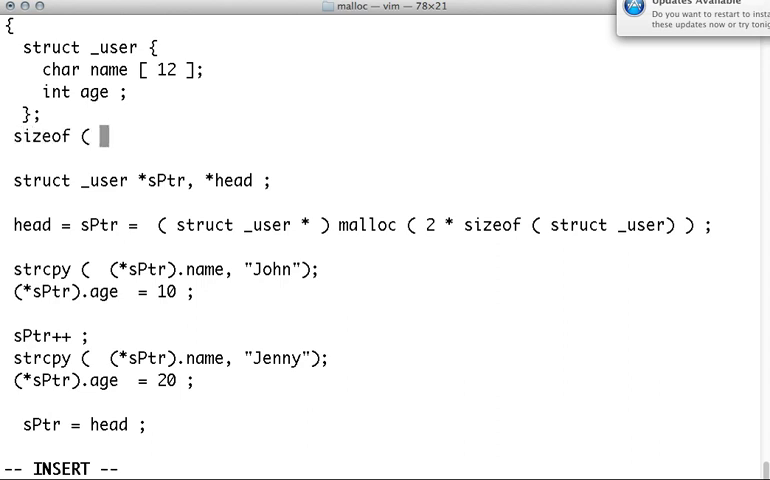
text(struct _)
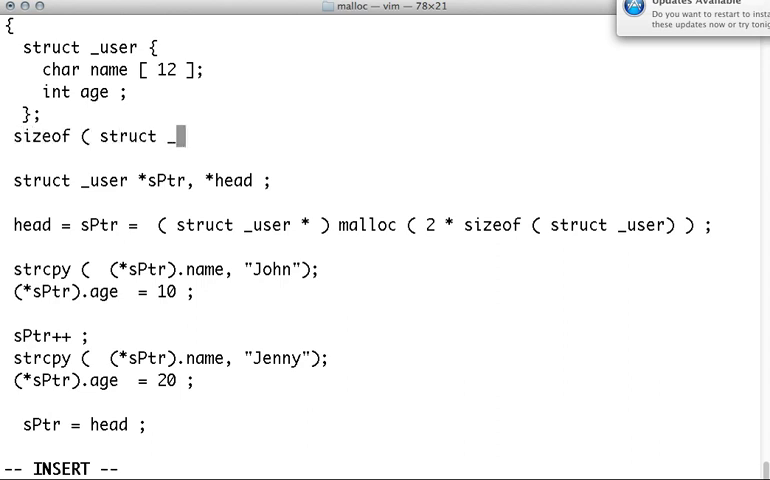
text(_user) ;)
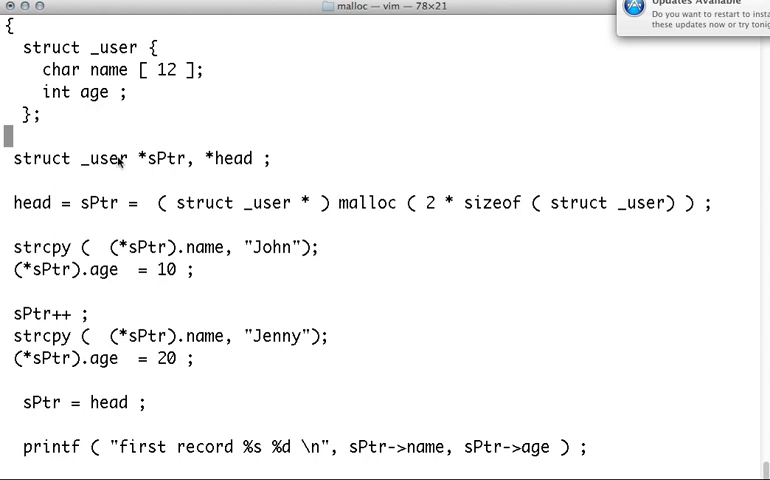
mouse_move(20, 56)
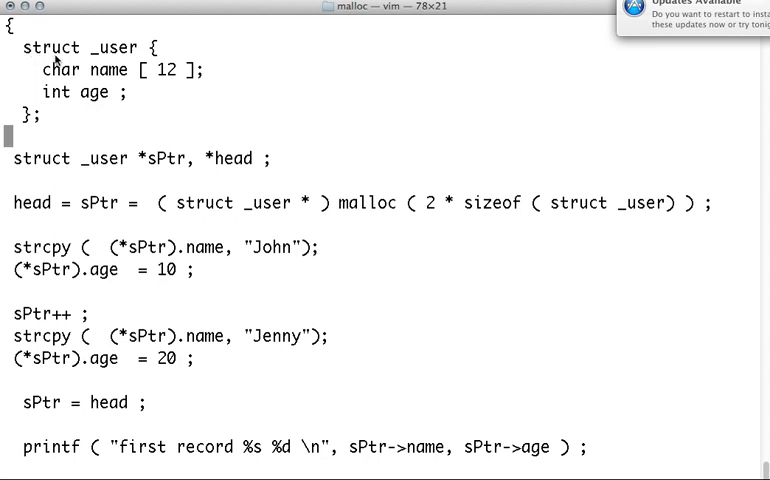
mouse_move(148, 172)
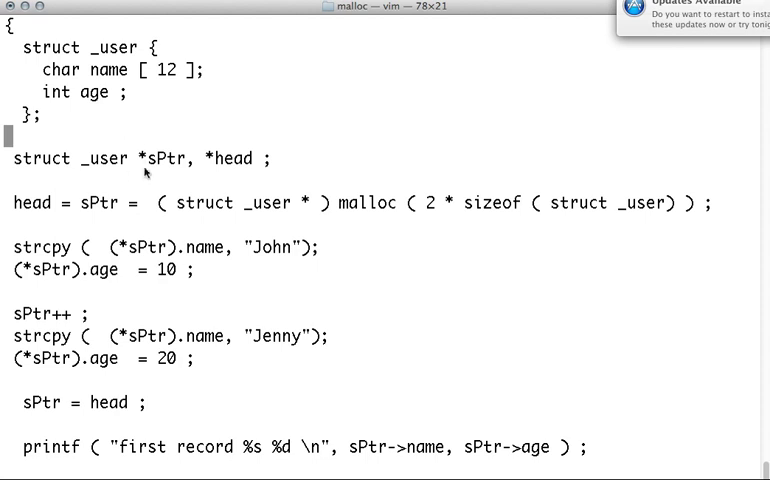
mouse_move(218, 160)
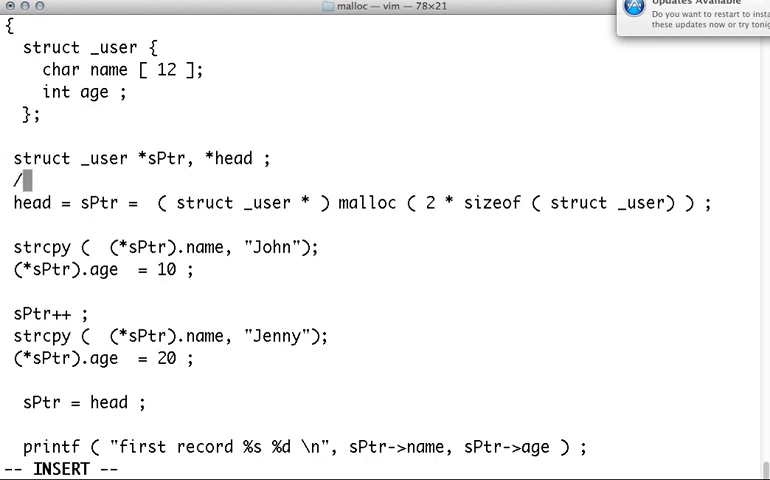
Finish the comment // dynamic memory above the malloc statement.
text(/ dyamic)
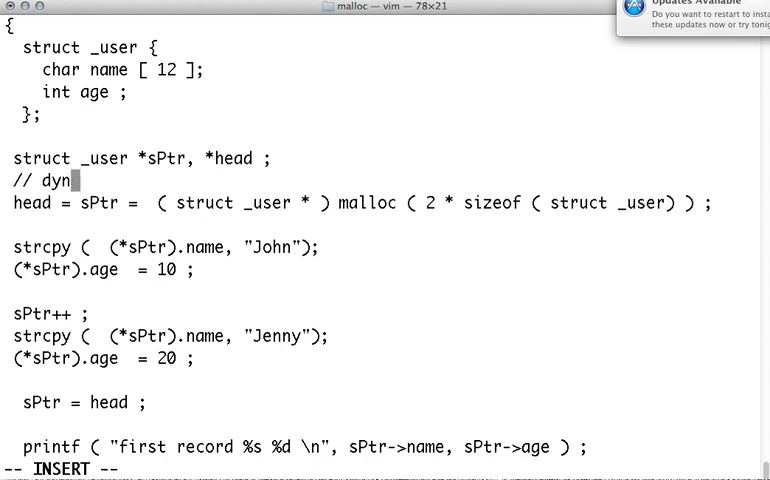
text(amic memory)
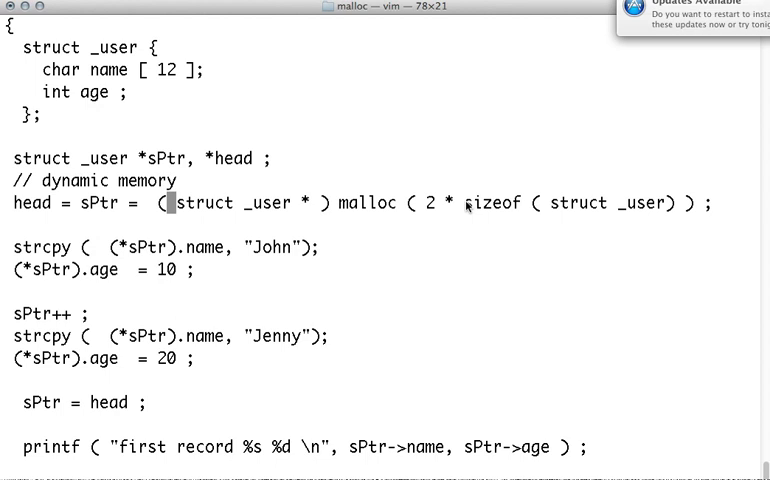
Highlight the count 2 and the sizeof ( struct _user ) parts of the malloc call.
drag(470, 204, 660, 204)
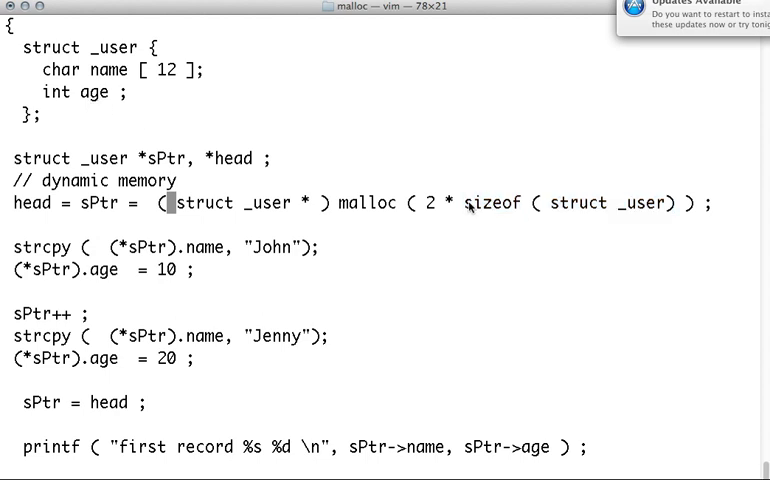
drag(468, 204, 678, 204)
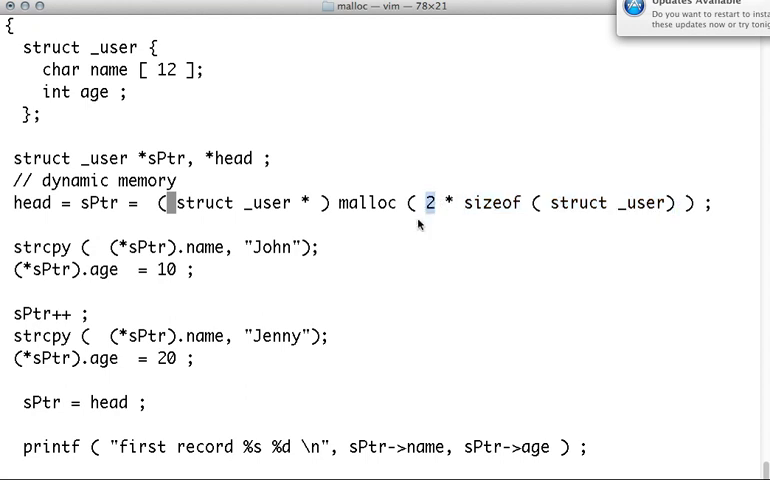
mouse_move(434, 216)
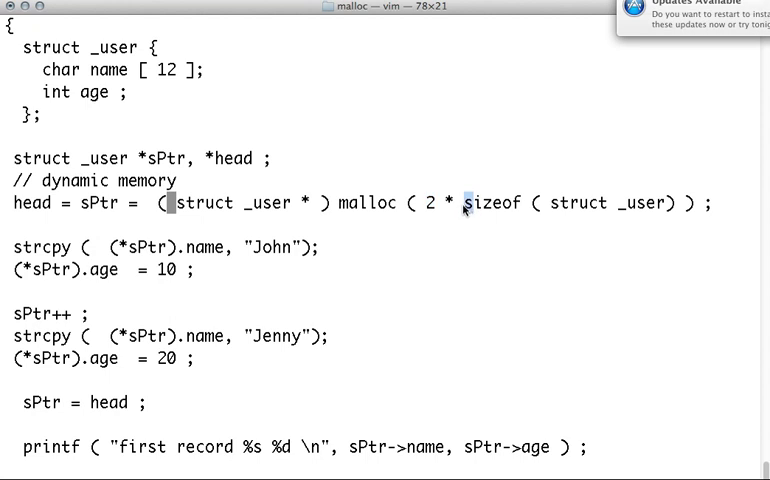
drag(468, 204, 576, 204)
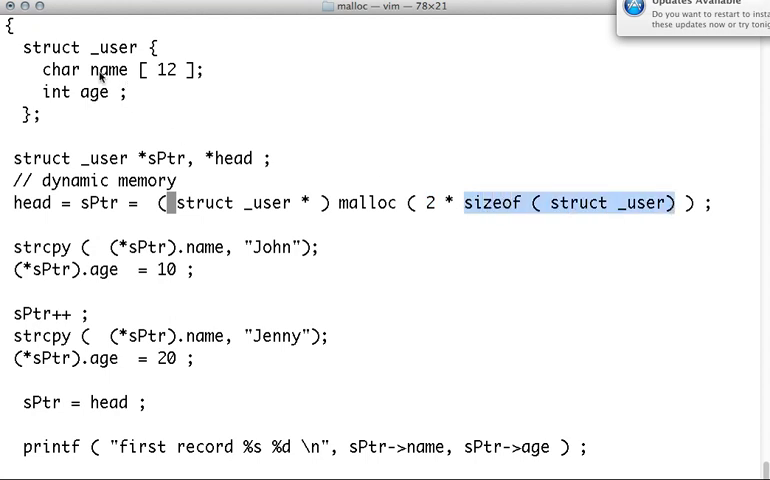
mouse_move(112, 88)
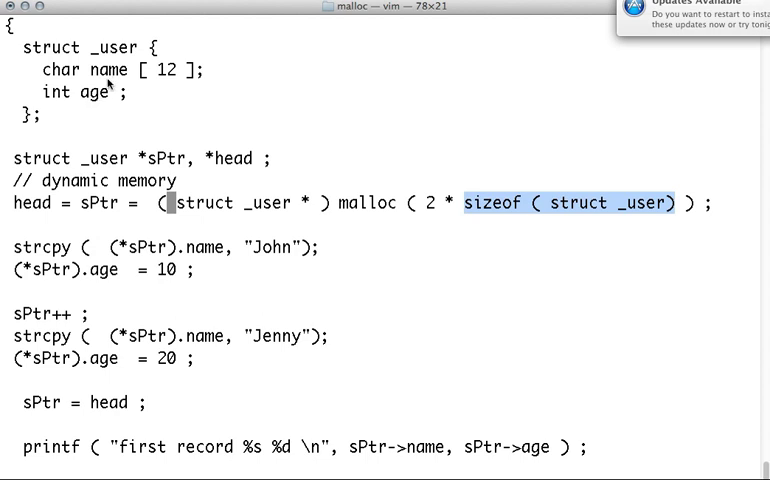
mouse_move(112, 88)
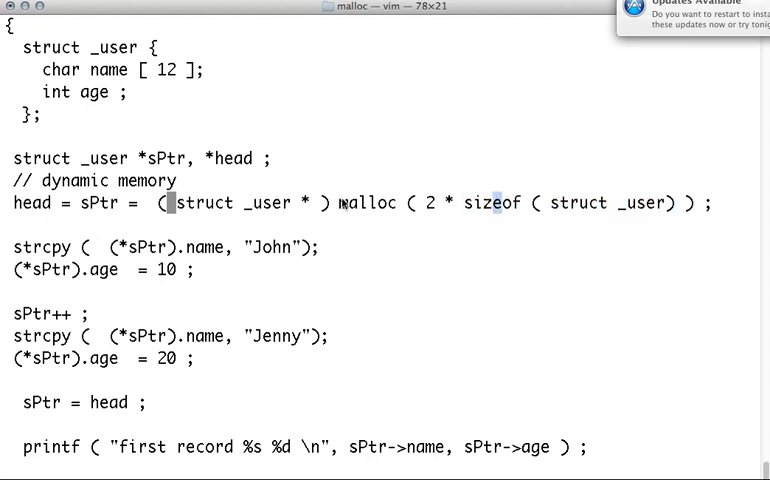
drag(340, 204, 590, 204)
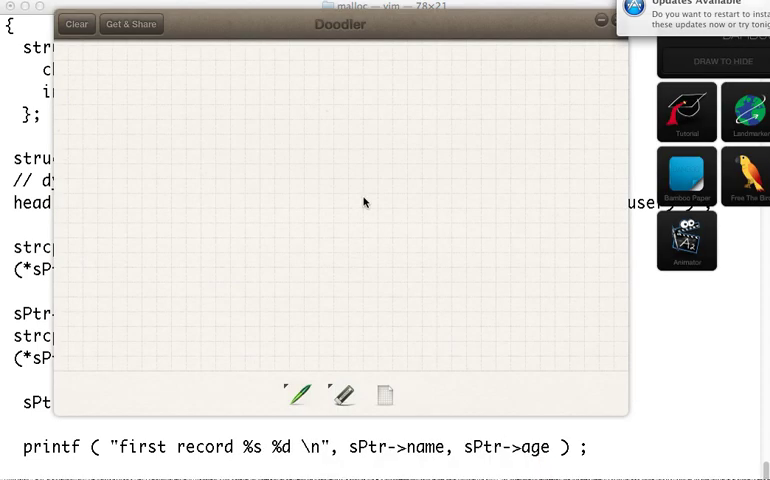
Sketch a memory block of name/age cells split into record 0 and record 1, labelled head.
drag(154, 72, 162, 116)
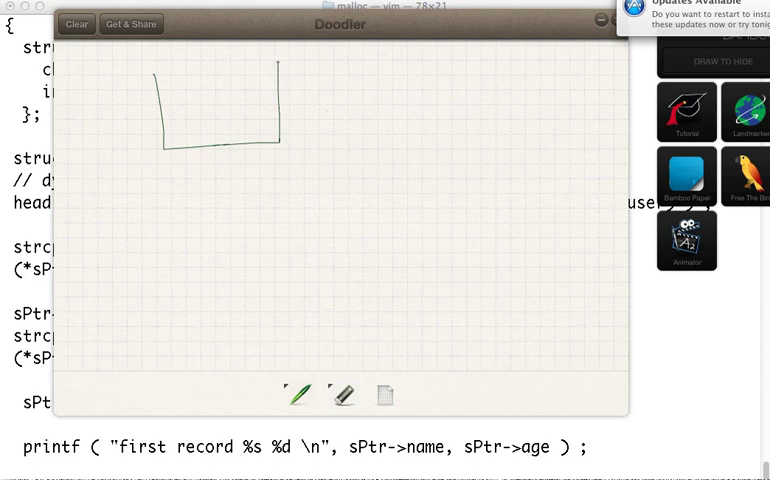
drag(160, 70, 284, 68)
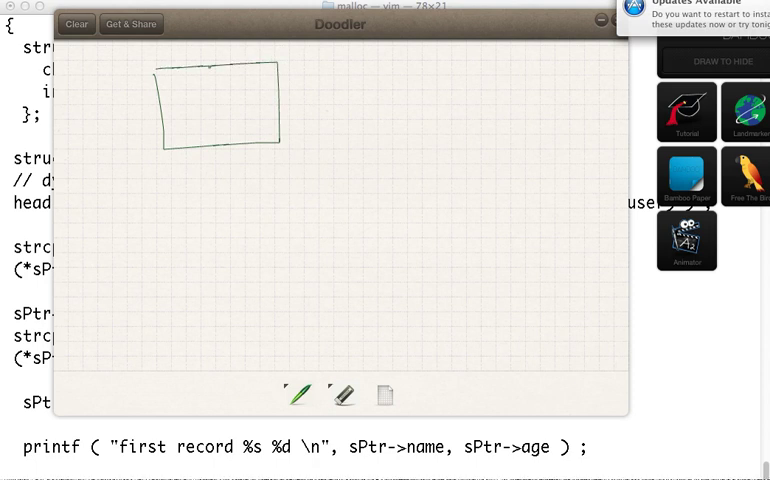
drag(204, 68, 204, 150)
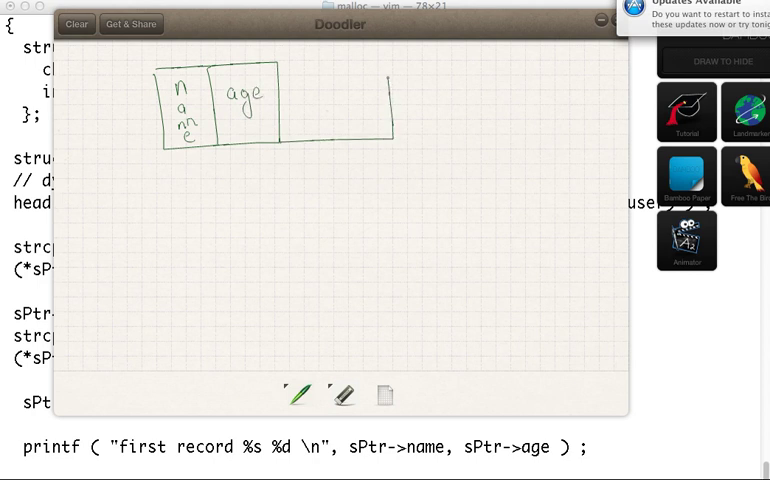
drag(308, 76, 308, 136)
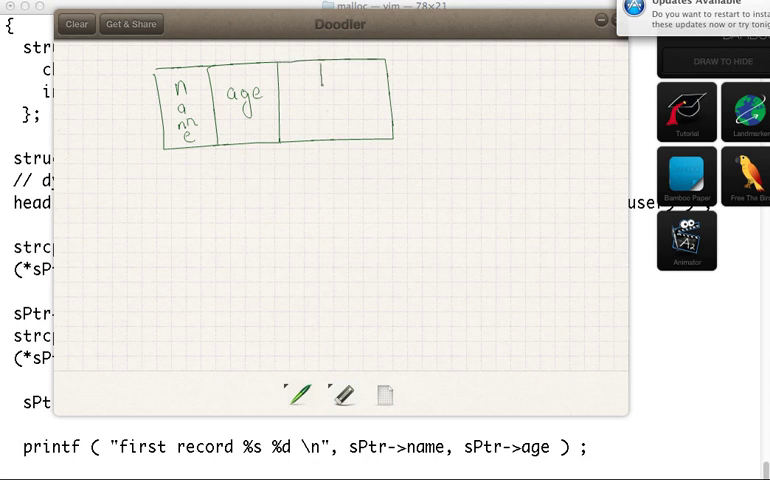
drag(300, 84, 310, 100)
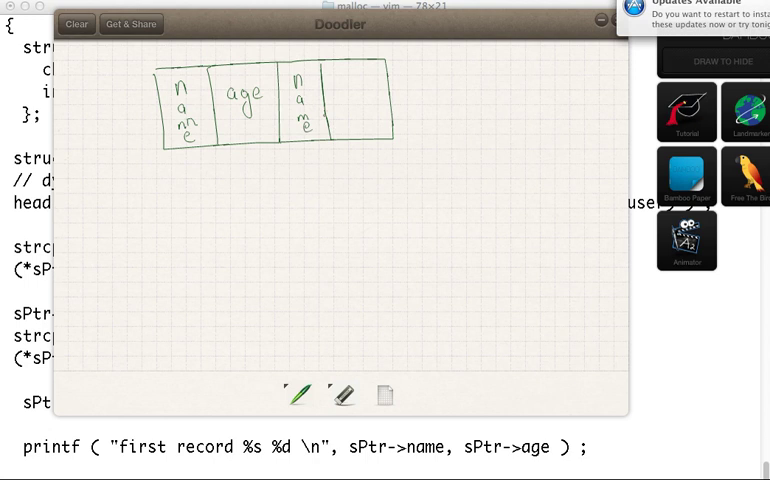
drag(340, 84, 364, 100)
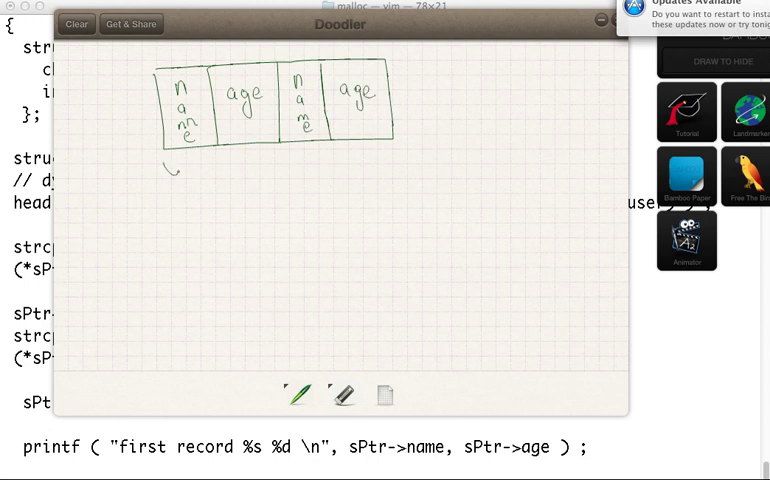
drag(176, 160, 284, 160)
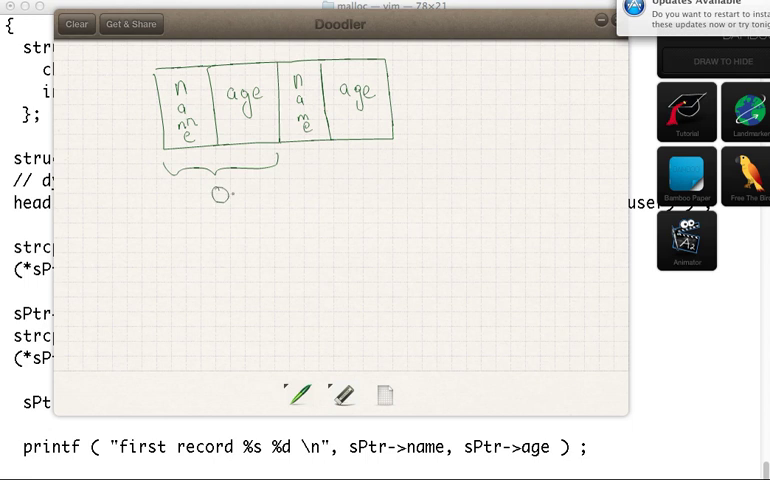
drag(300, 160, 390, 160)
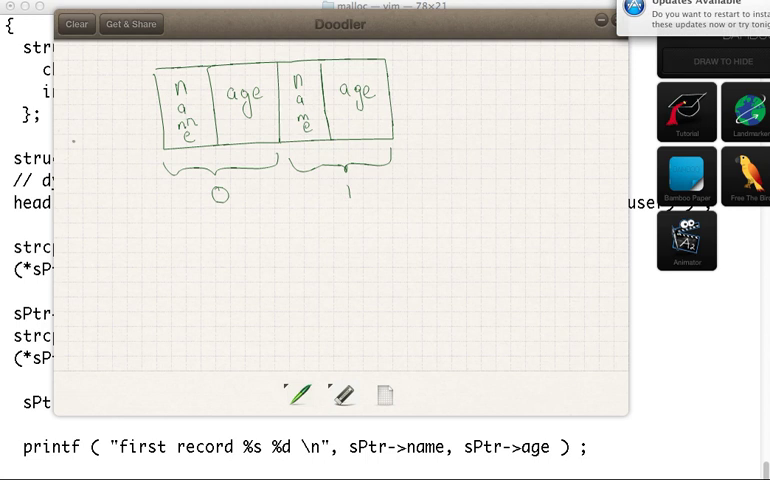
drag(116, 136, 156, 120)
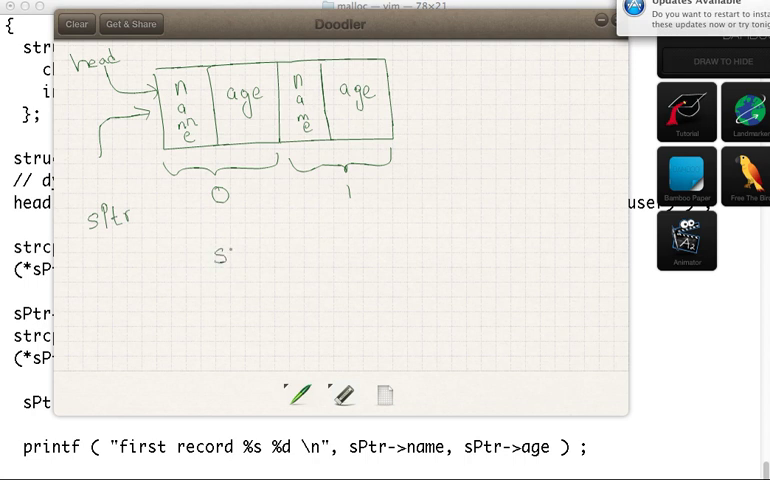
Write sPtr.name = "John", strcpy and sPtr.age = 10 below the diagram.
drag(216, 250, 270, 256)
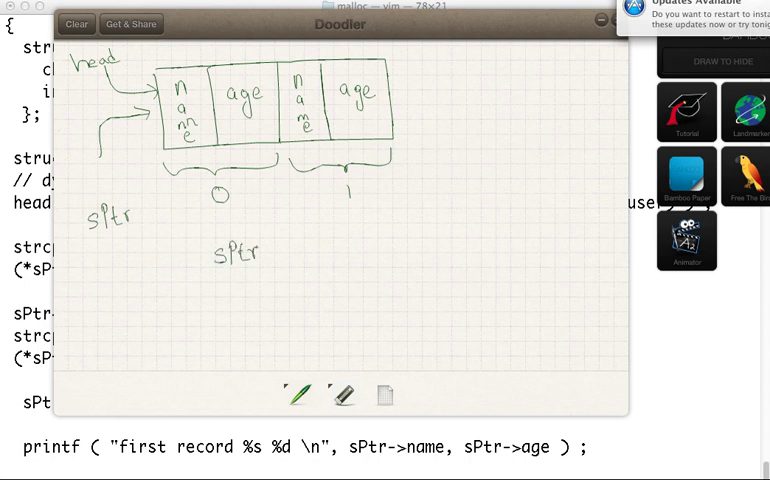
drag(264, 250, 310, 250)
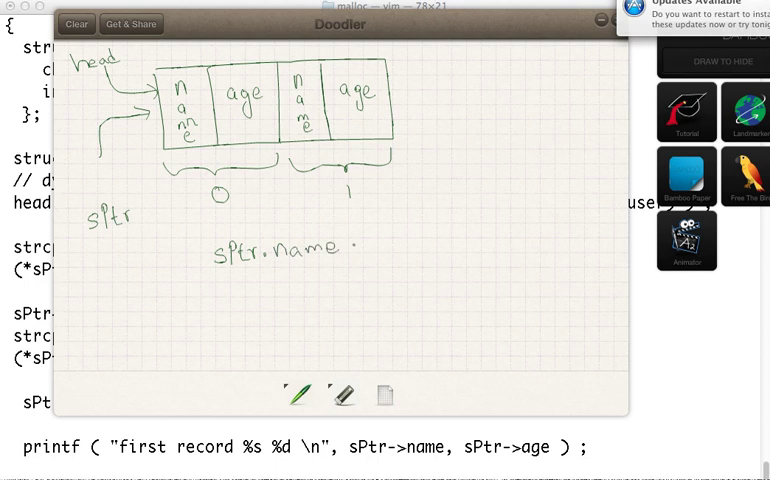
drag(376, 244, 410, 244)
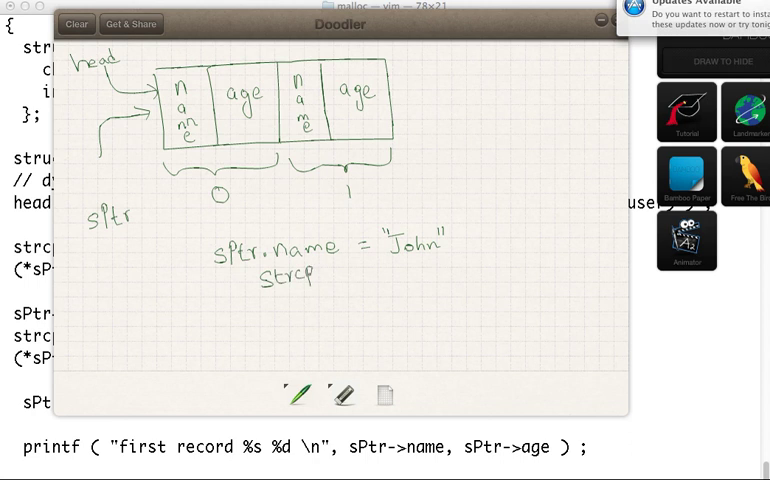
drag(308, 270, 316, 276)
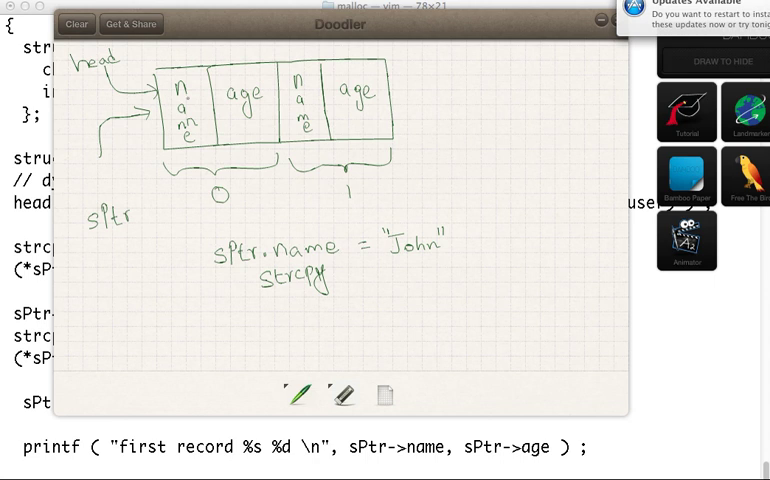
mouse_move(362, 396)
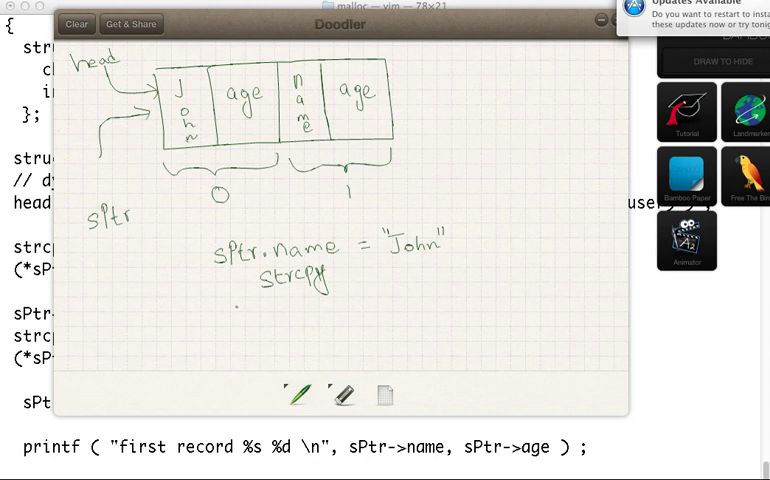
drag(230, 310, 256, 320)
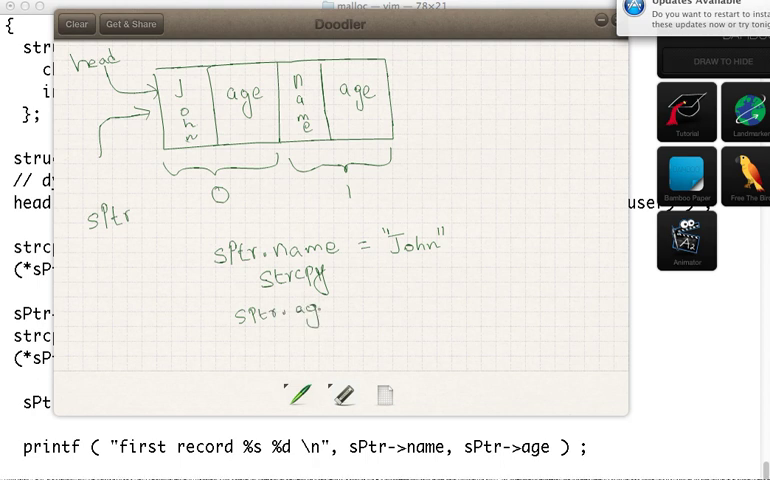
text(=10)
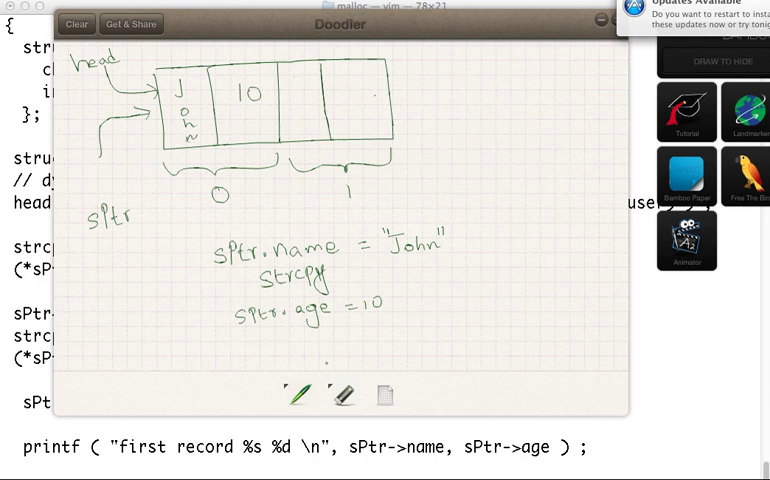
Start another sPtr note below the sPtr.age line in the sketch.
drag(290, 344, 304, 348)
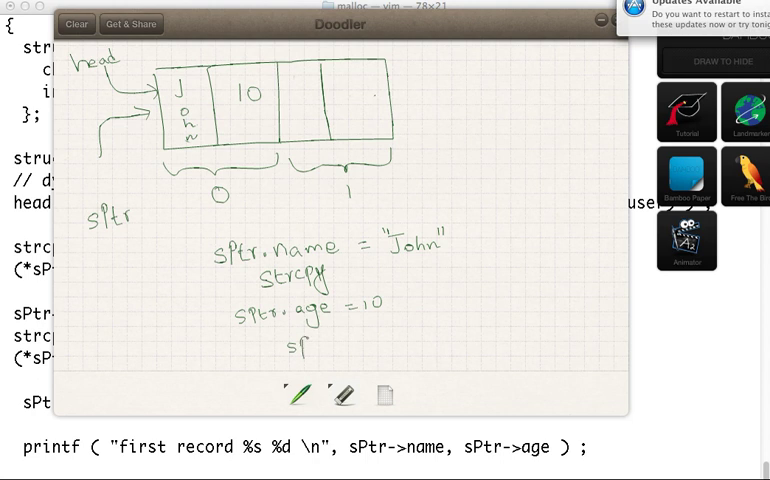
drag(300, 344, 324, 344)
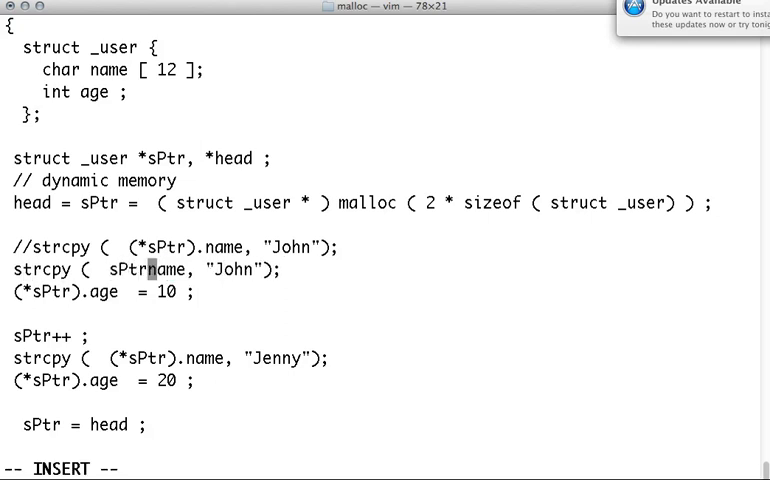
Rewrite the assignments with sPtr-> and set the second record to Jenny, age 20.
text(->)
click(170, 358)
text(//)
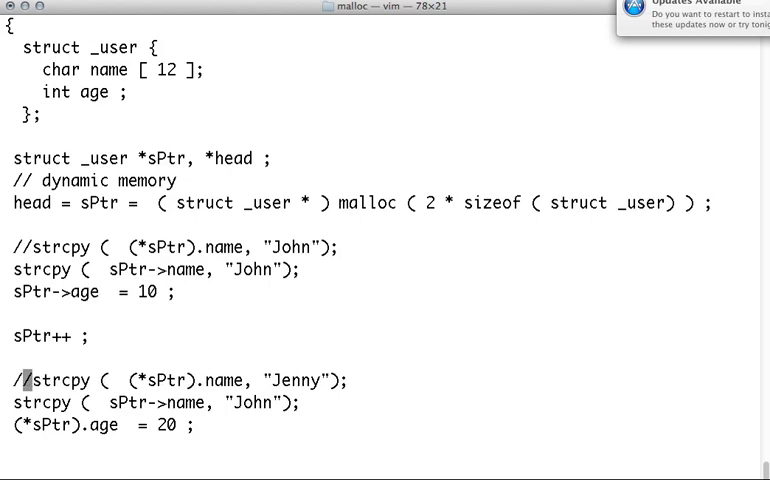
mouse_move(178, 402)
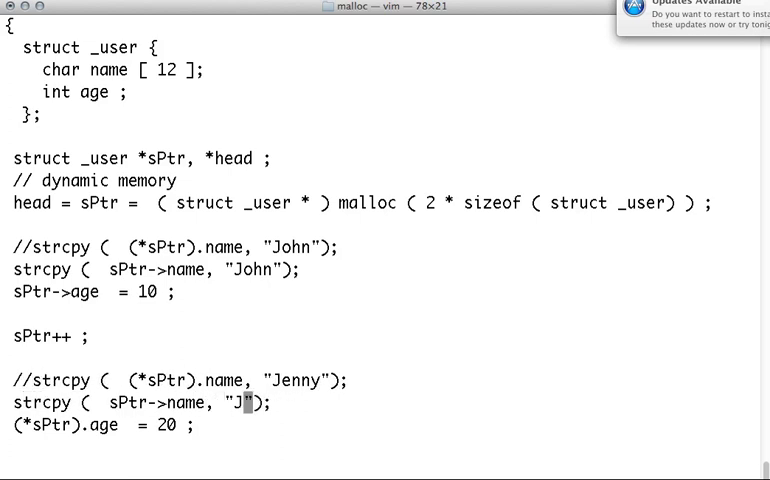
text(e)
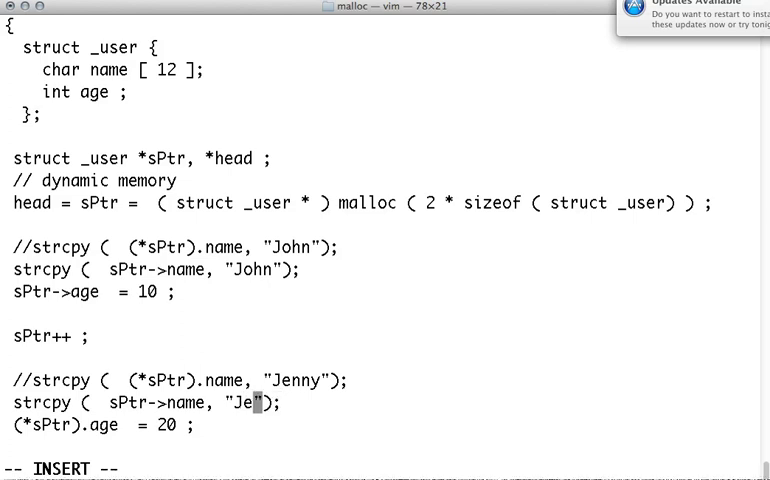
text(nny)
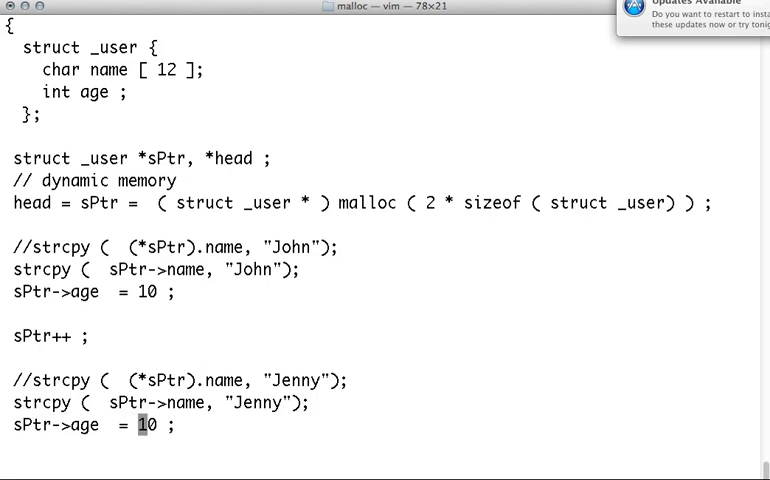
text(20)
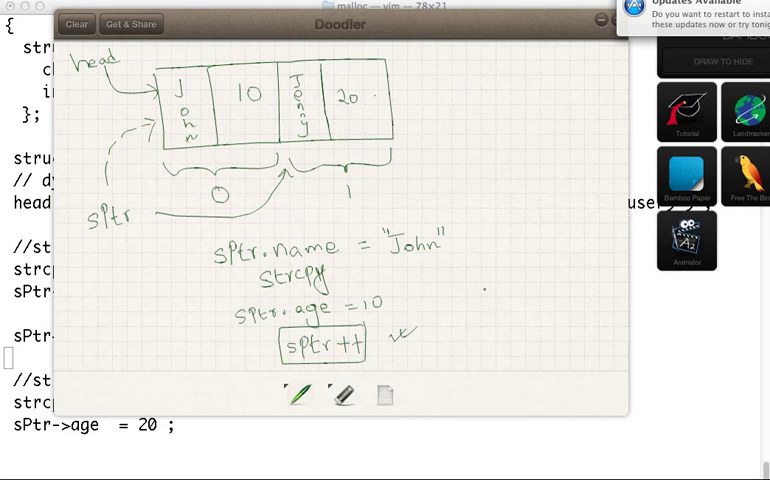
Write Jenny and 20 into the second record of the sketch.
drag(490, 296, 540, 296)
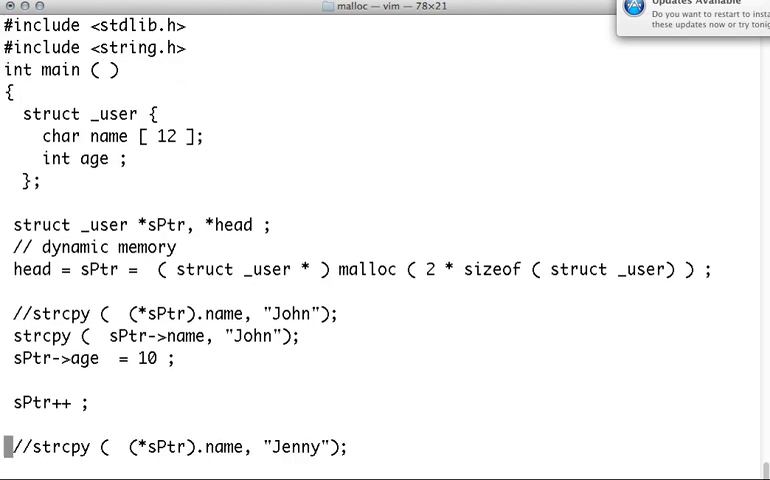
scroll(down, 3)
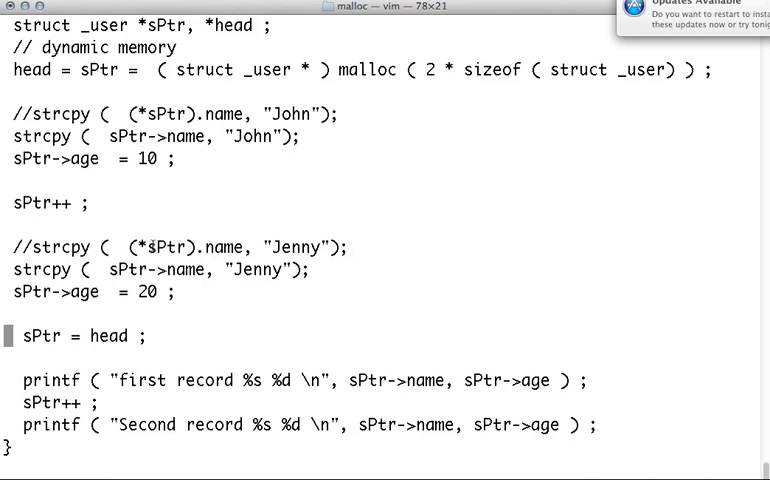
double_click(98, 336)
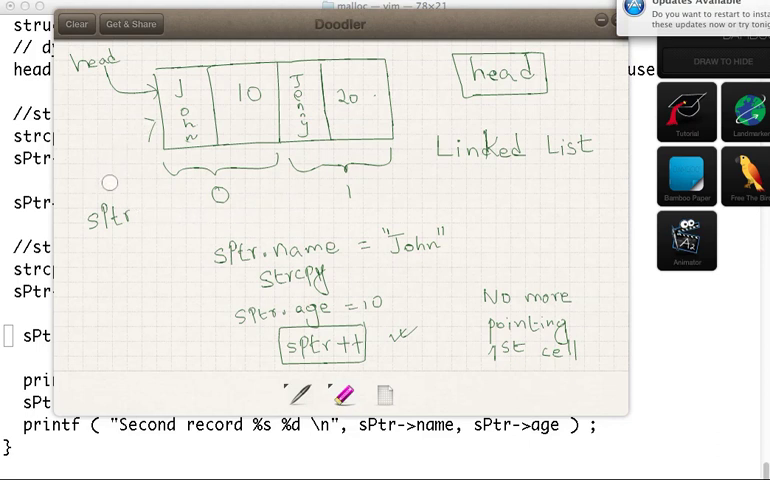
Place the head box and Linked List note on the sketch.
click(300, 390)
text(gcc malloc-structure.c)
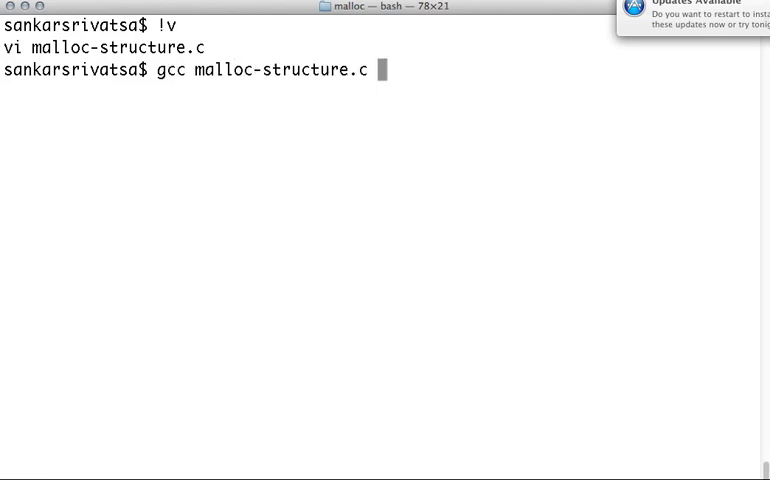
Run ./a.out and highlight the Second record Jenny 20 output line.
text(./a.out)
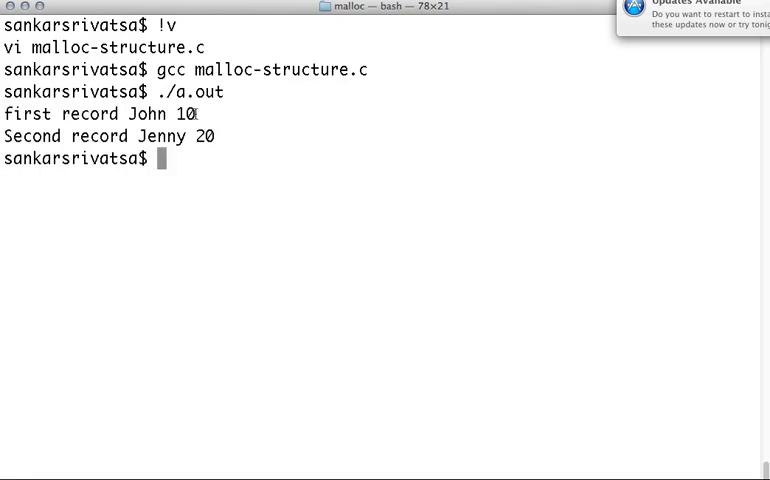
drag(120, 112, 196, 112)
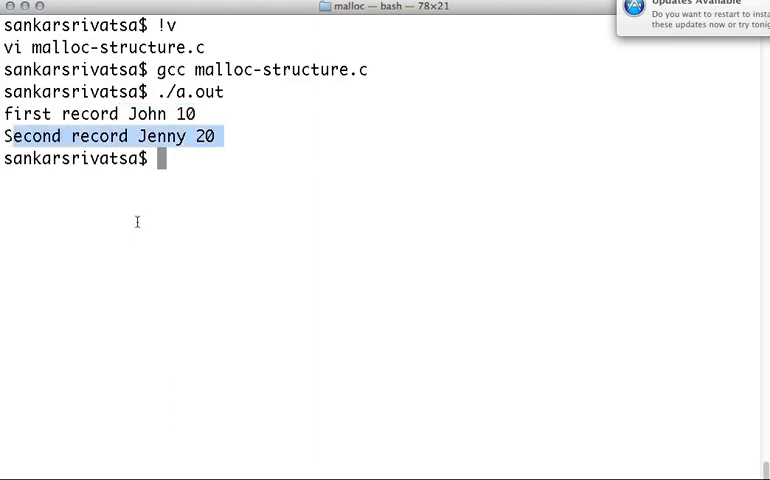
mouse_move(456, 474)
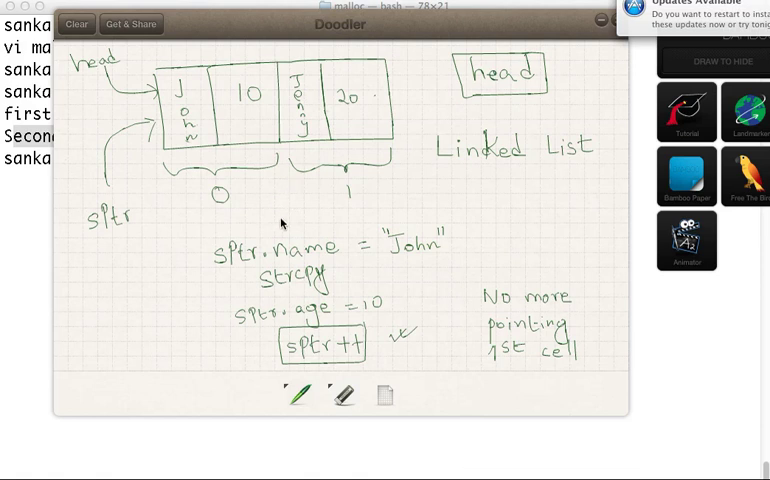
mouse_move(152, 104)
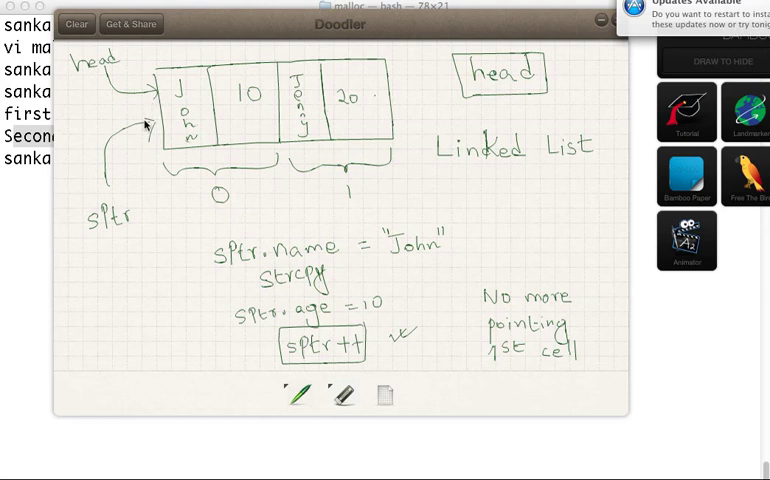
mouse_move(116, 212)
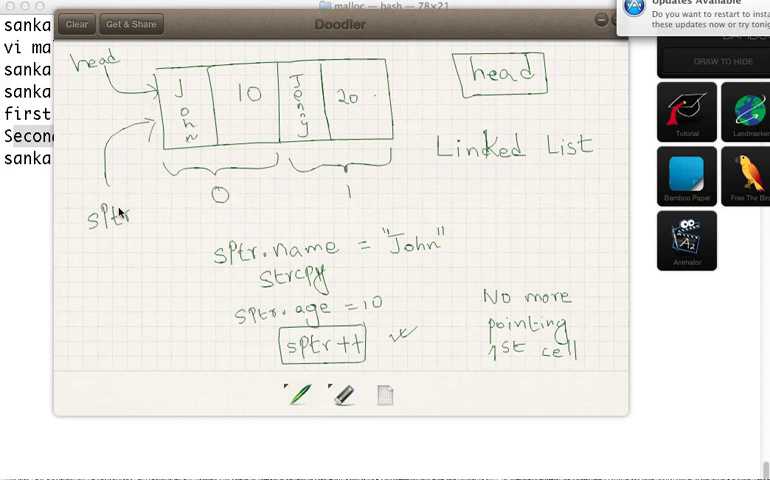
mouse_move(258, 160)
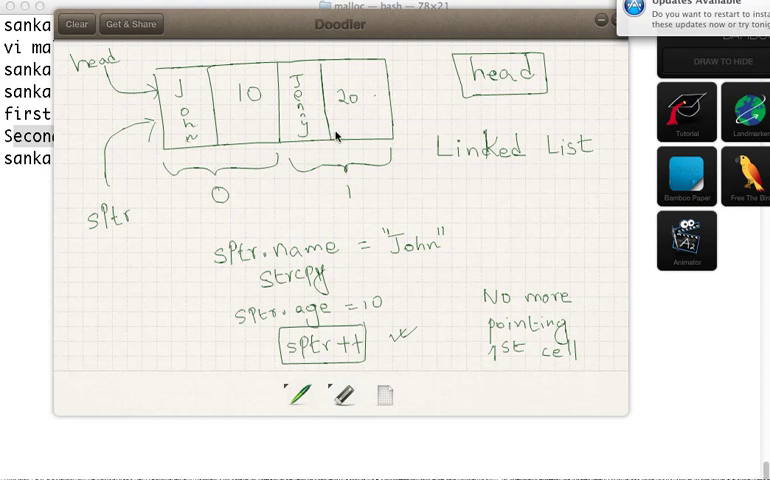
mouse_move(320, 156)
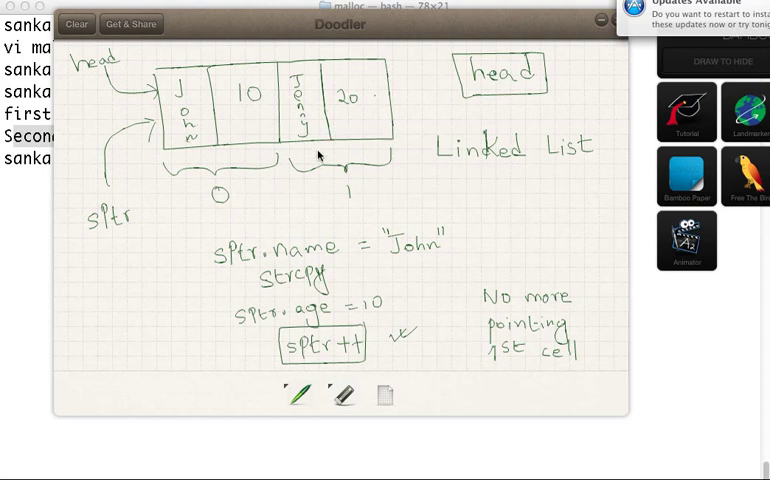
mouse_move(292, 320)
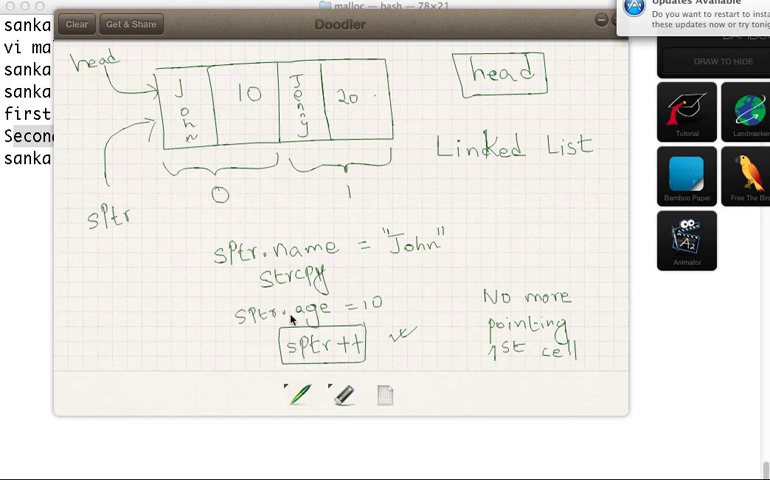